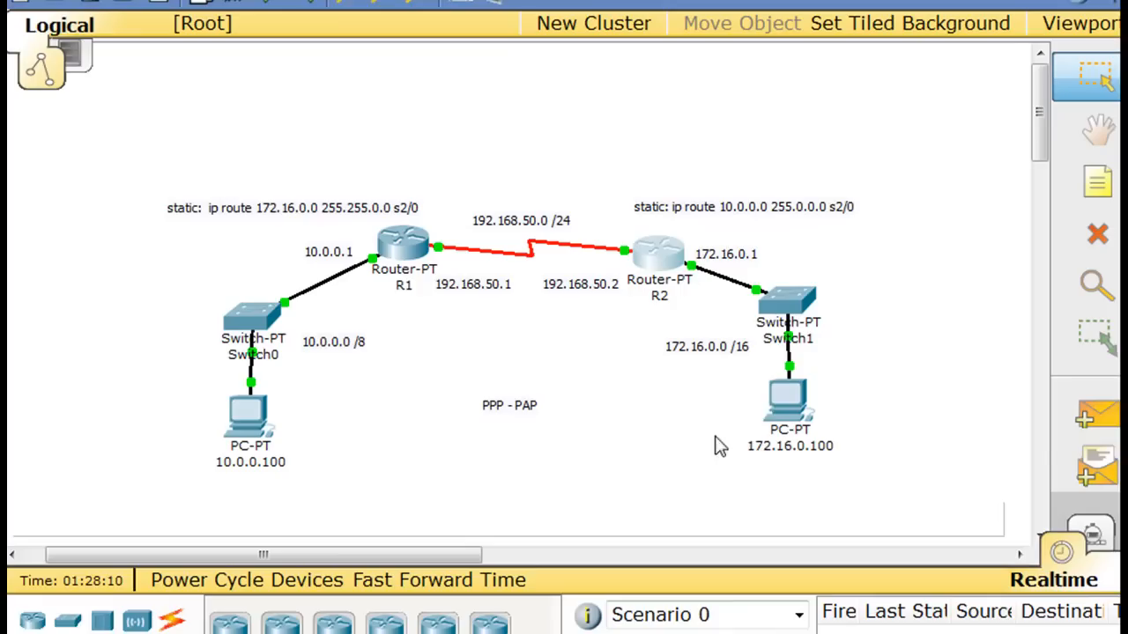
pyautogui.moveTo(573, 241)
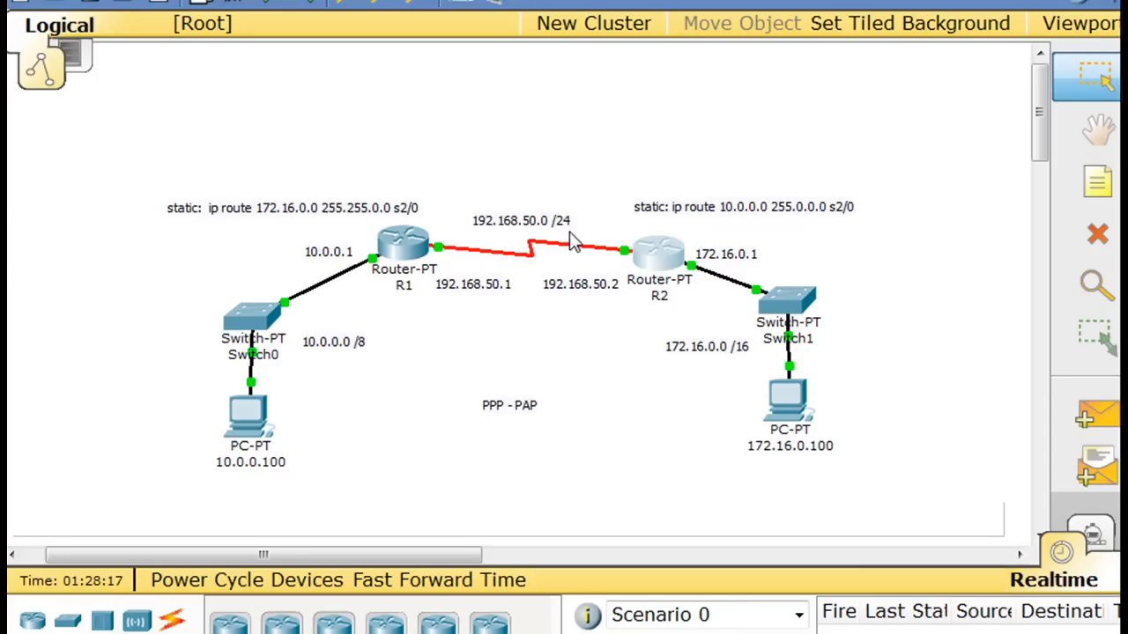
pyautogui.moveTo(622, 258)
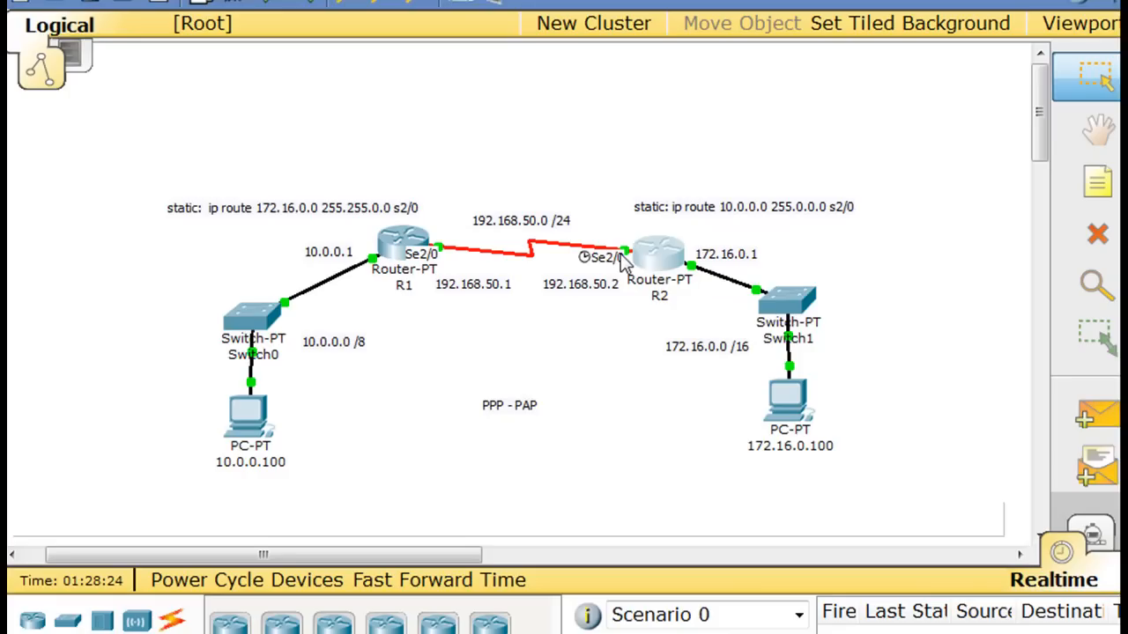
pyautogui.moveTo(564, 265)
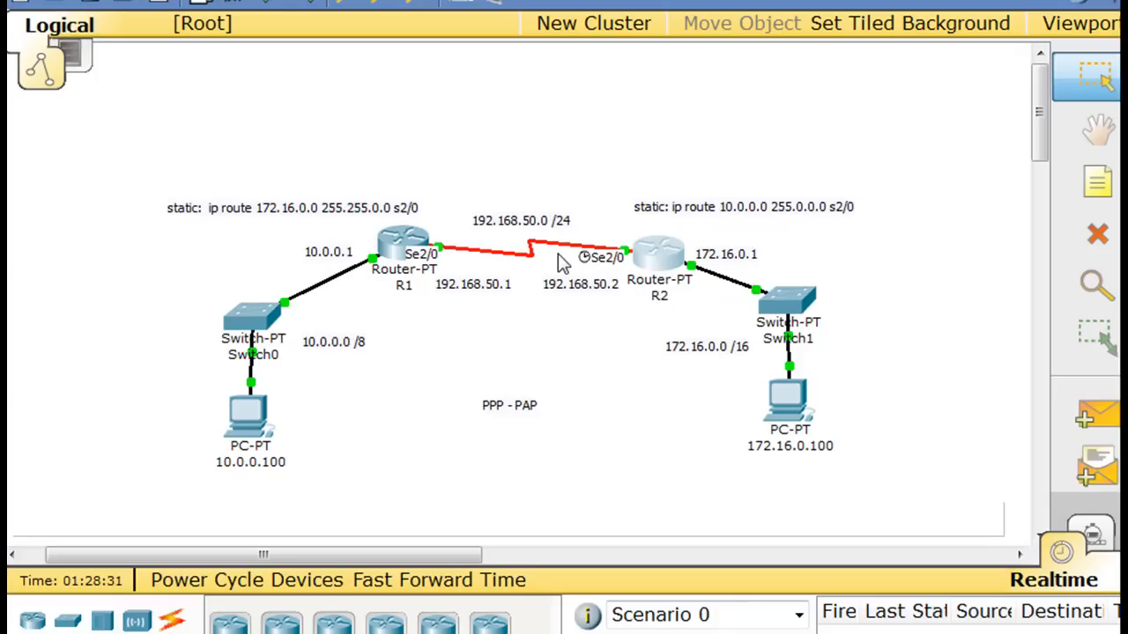
pyautogui.moveTo(532, 291)
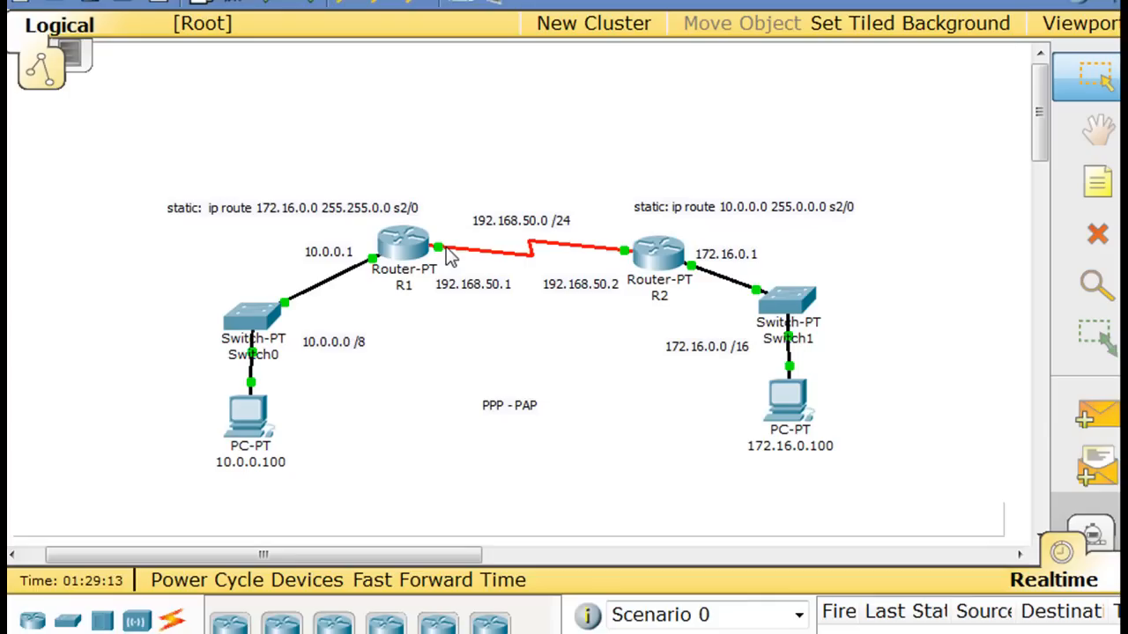
pyautogui.moveTo(529, 427)
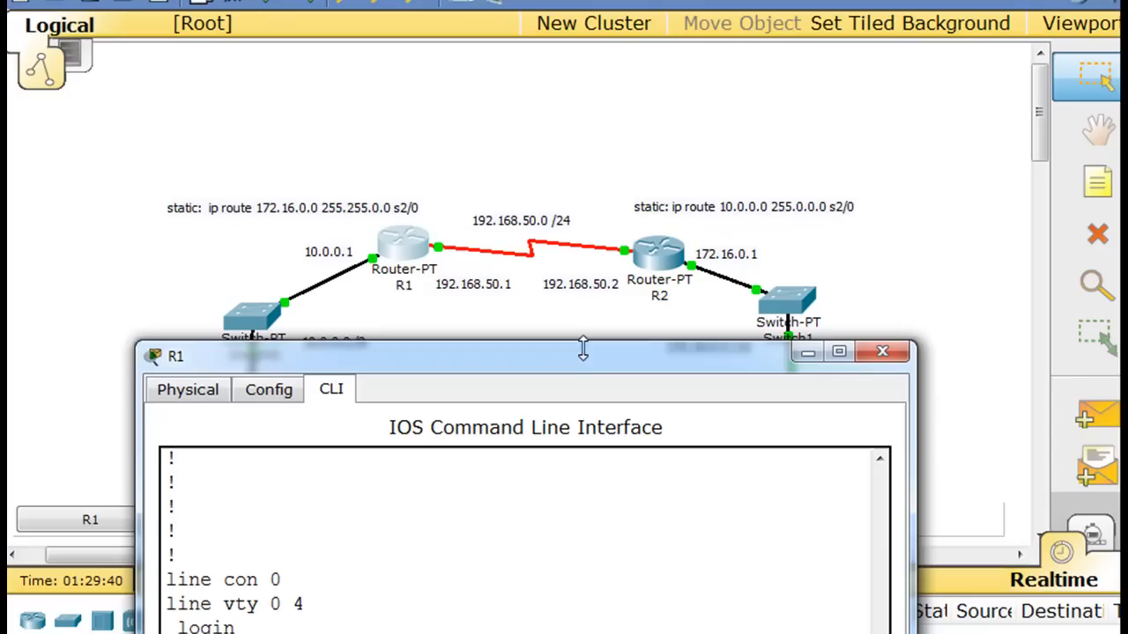
pyautogui.moveTo(418, 331)
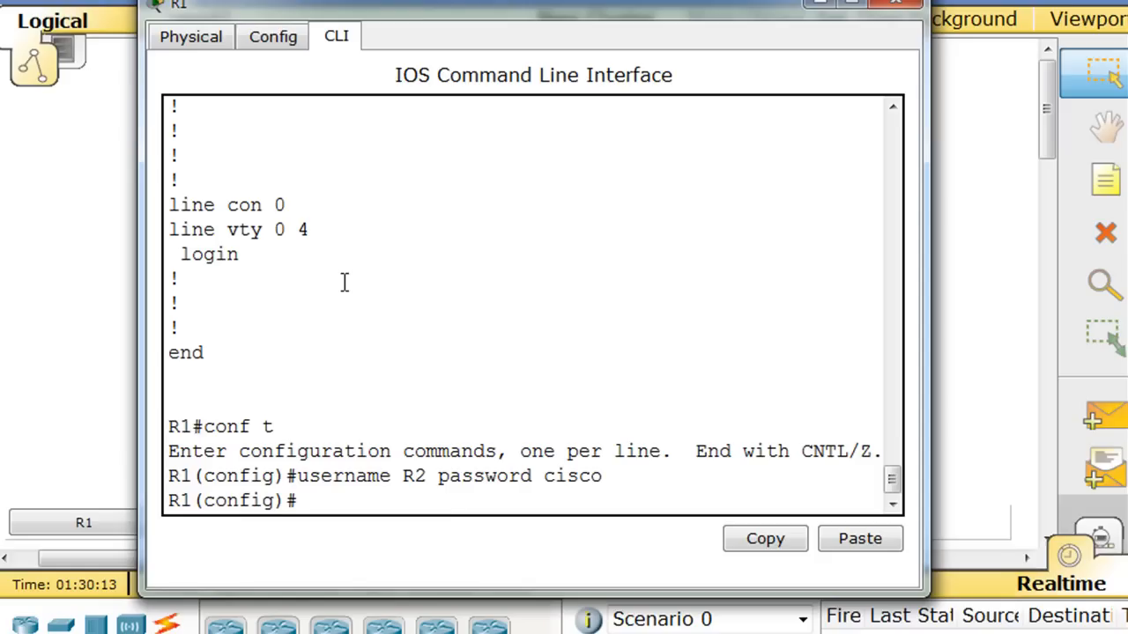
# - On R1 set serial 2/0 to PPP encapsulation and begin the ppp authentication command
pyautogui.write('int s2/0')
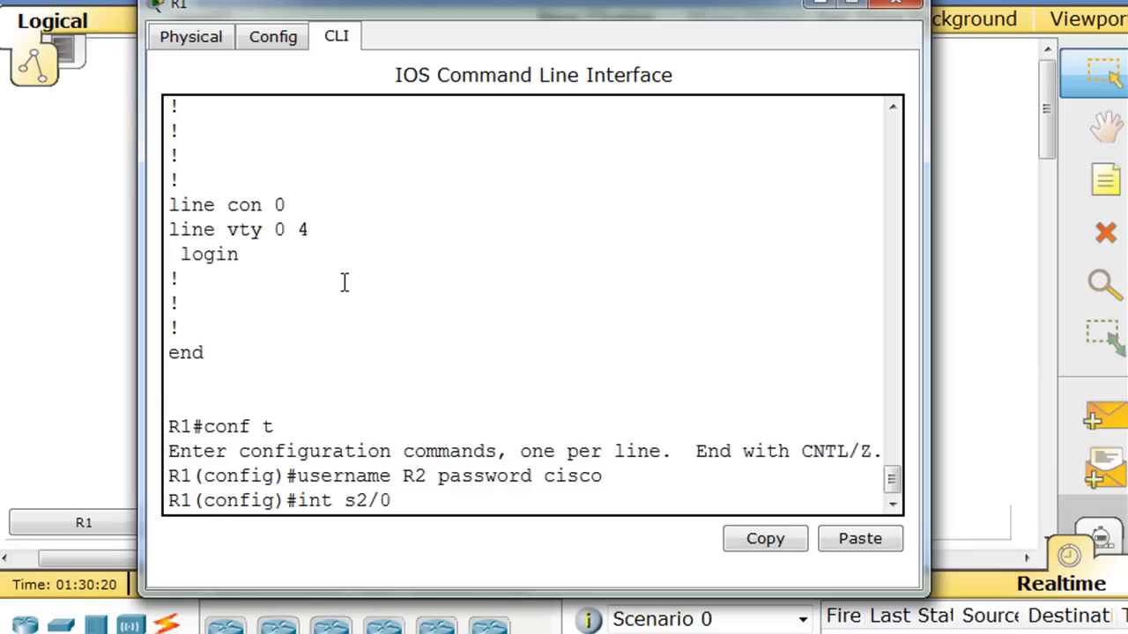
pyautogui.write('encapsulation')
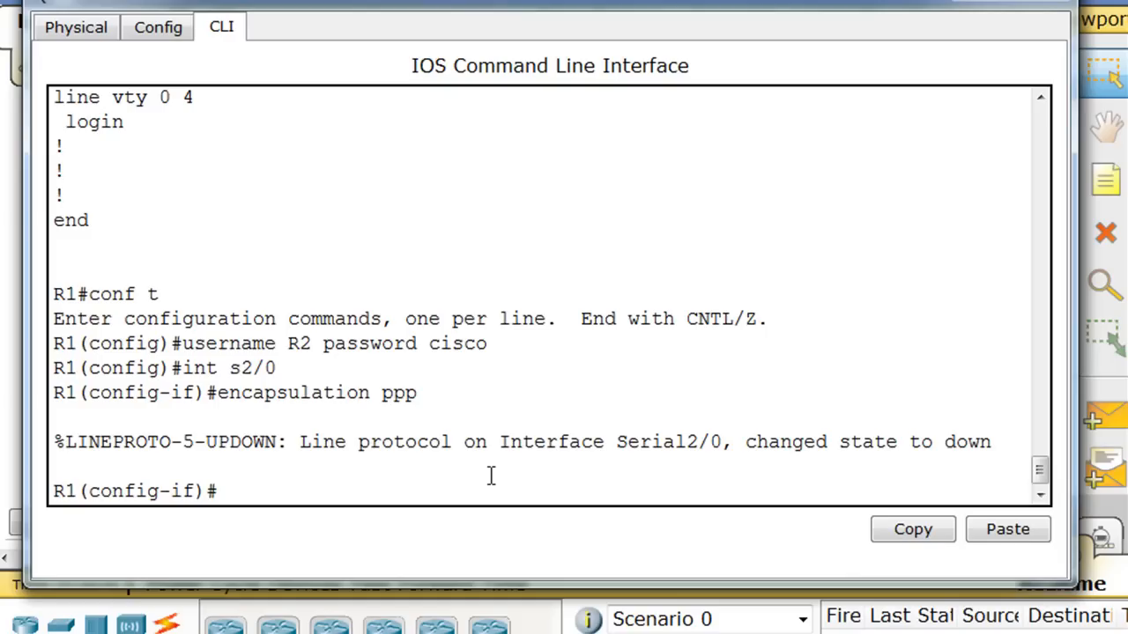
pyautogui.write('ppp authentication pap')
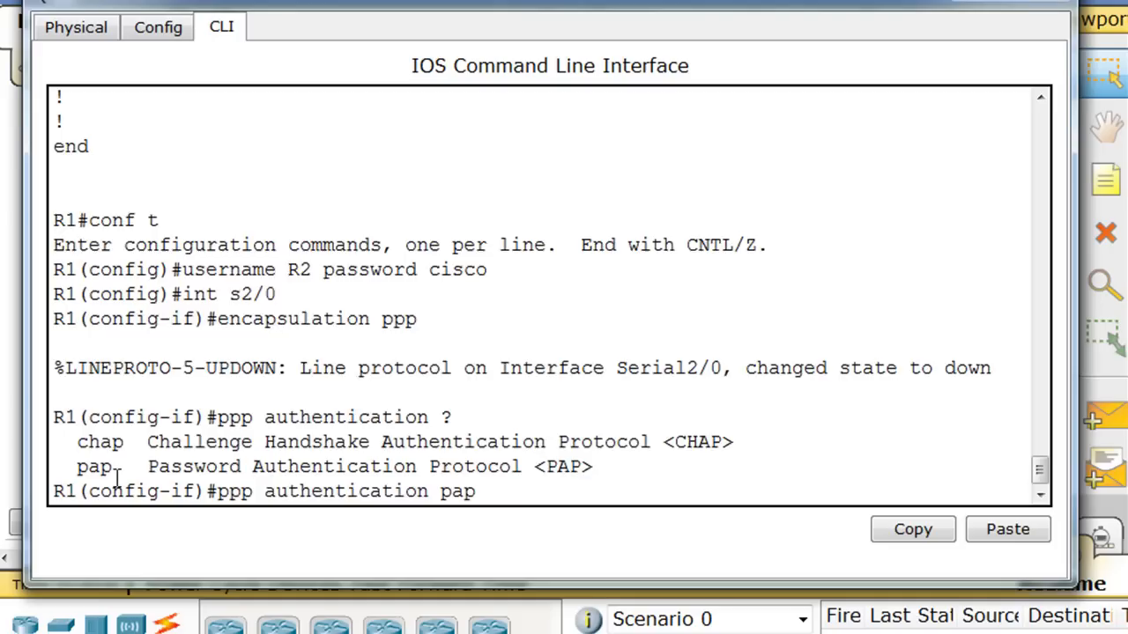
# - Apply PAP authentication on R1's serial 2/0 and begin ppp pap sent-username
pyautogui.press('Return')
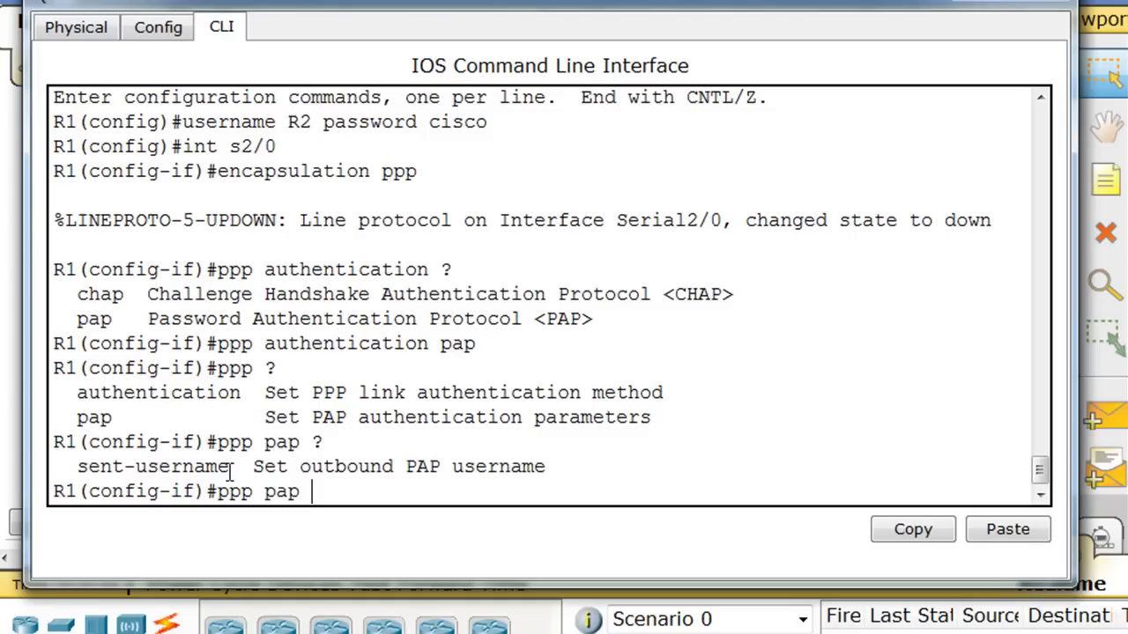
pyautogui.write('sent-usernam')
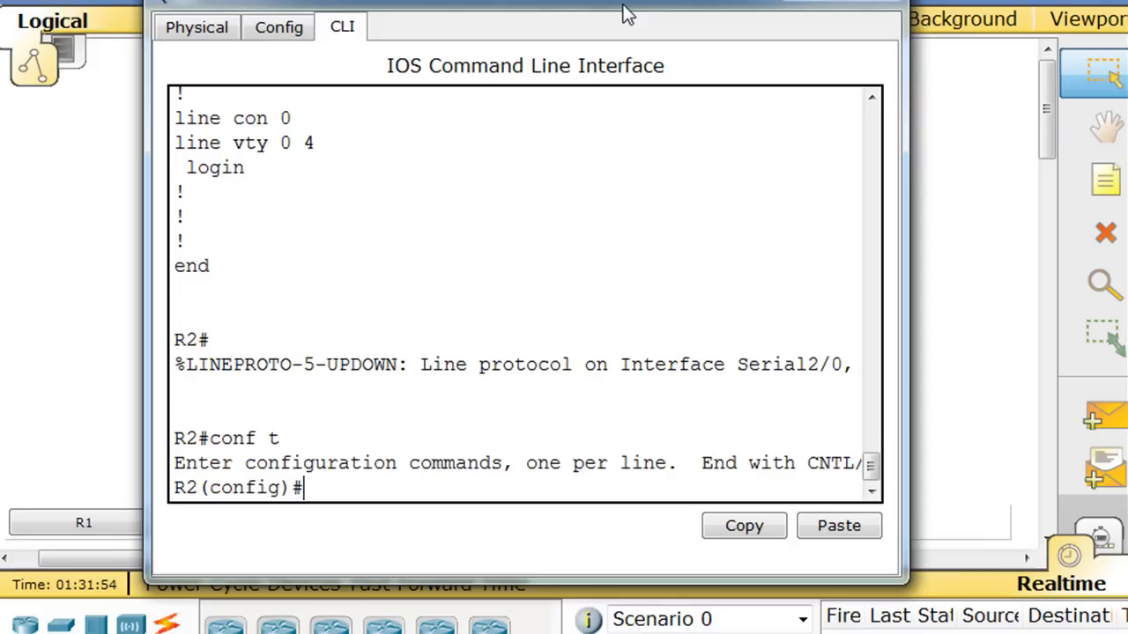
pyautogui.write('username R1')
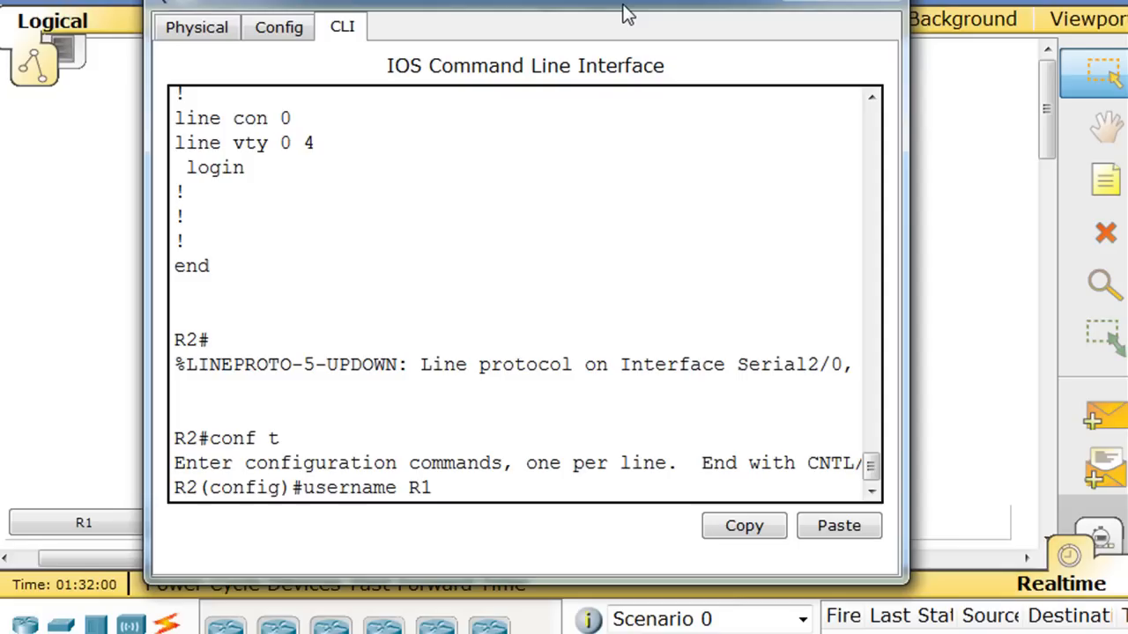
pyautogui.write('password cisco')
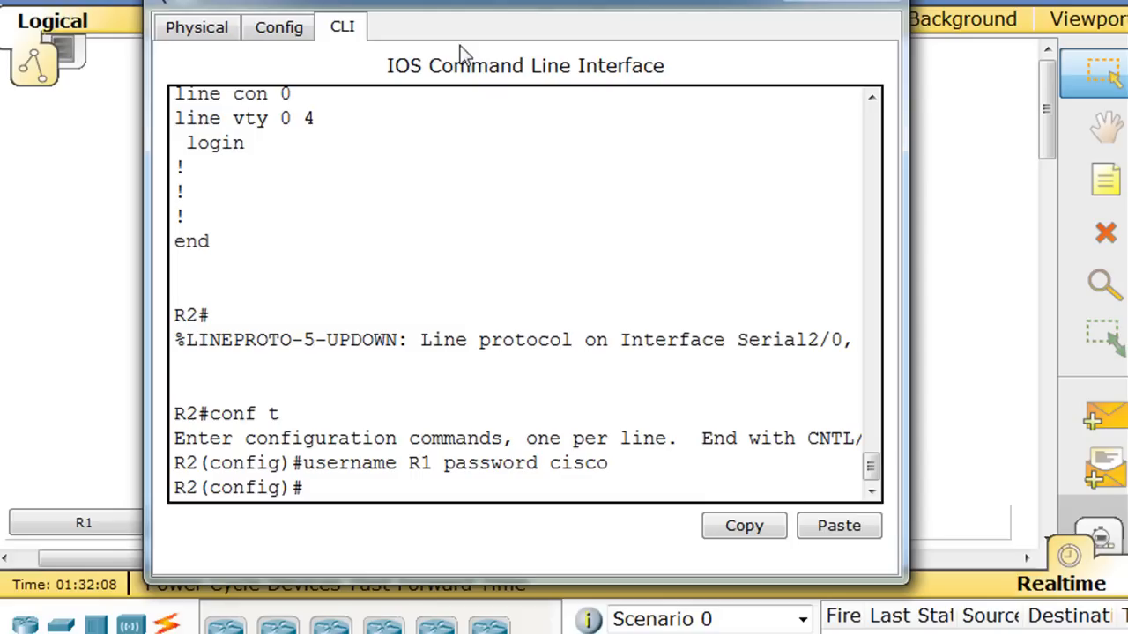
pyautogui.write('int s2/0')
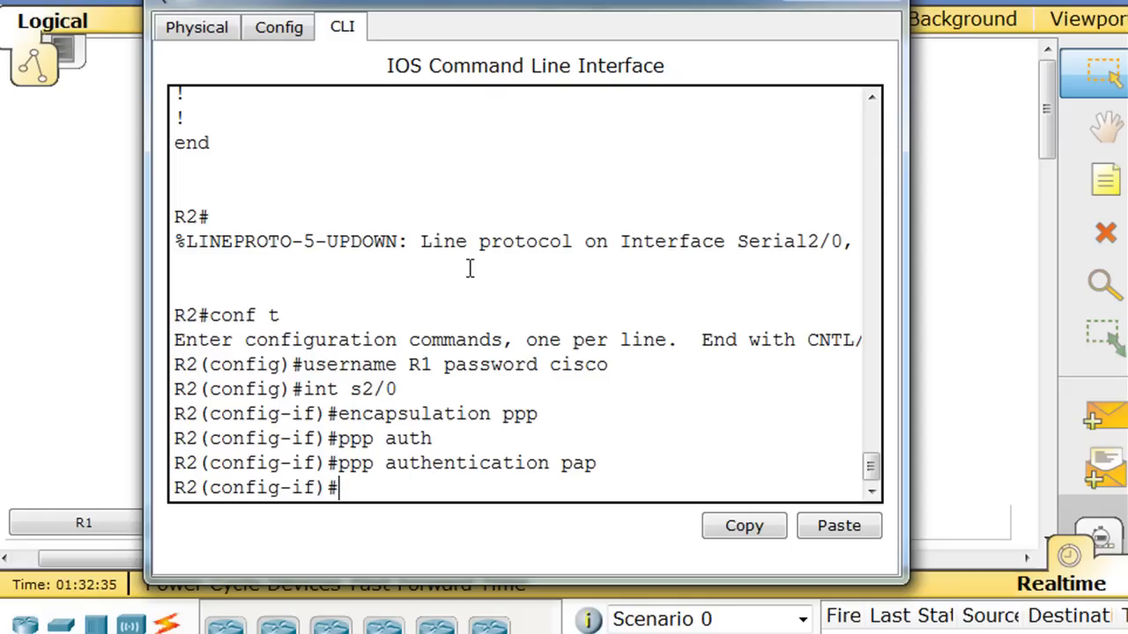
pyautogui.write('ppp ?')
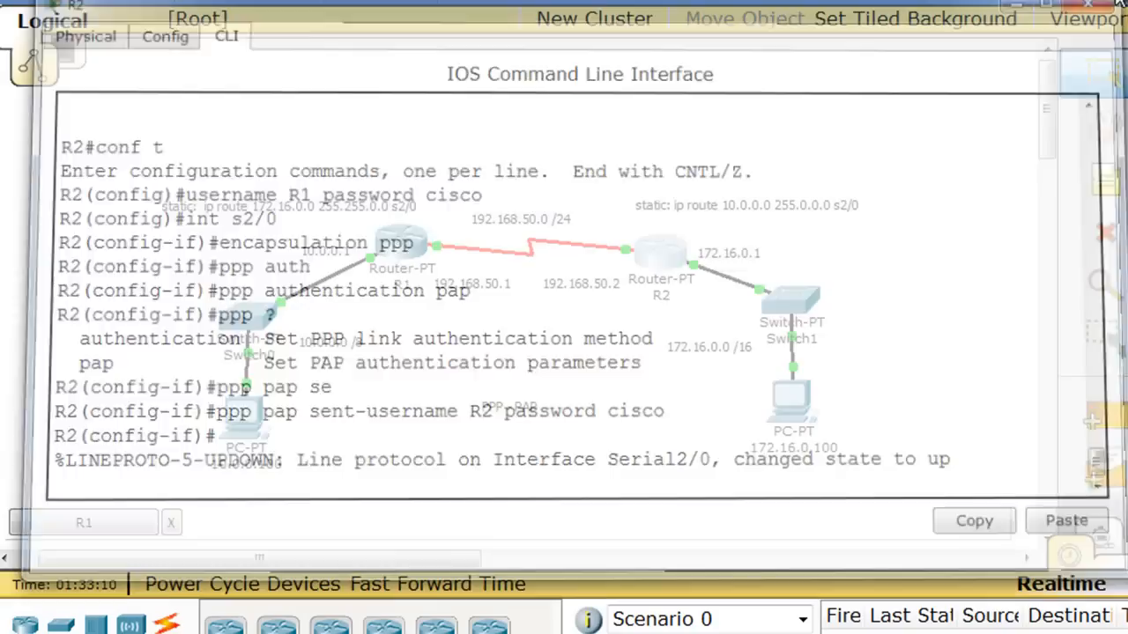
# - Bring up a PC's Desktop and its Command Prompt for the ping test
pyautogui.click(304, 27)
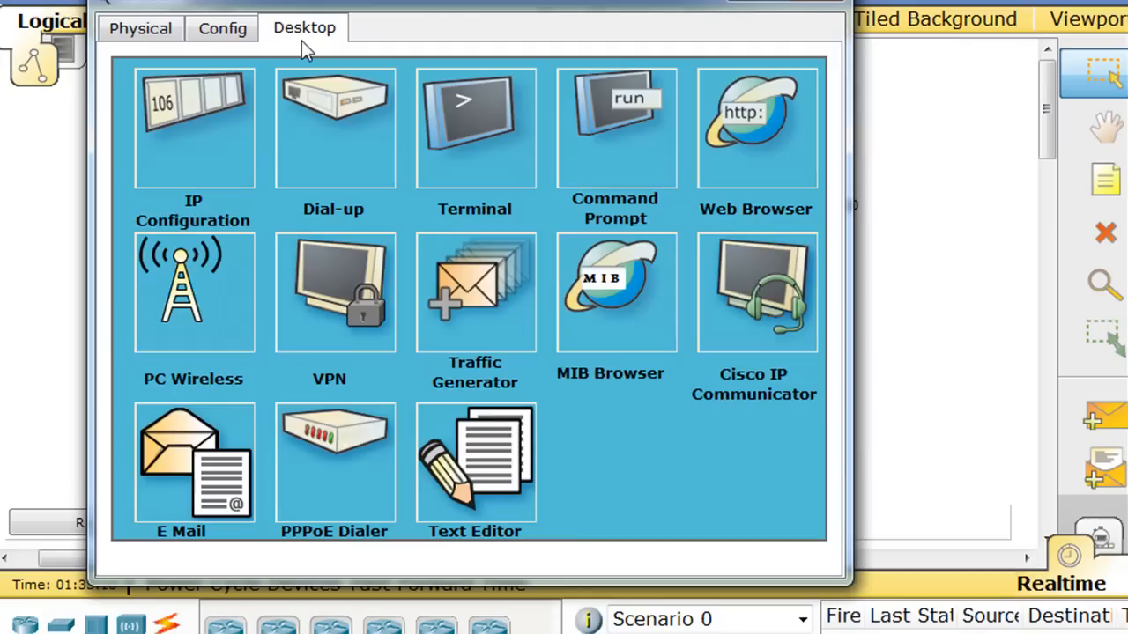
pyautogui.click(615, 128)
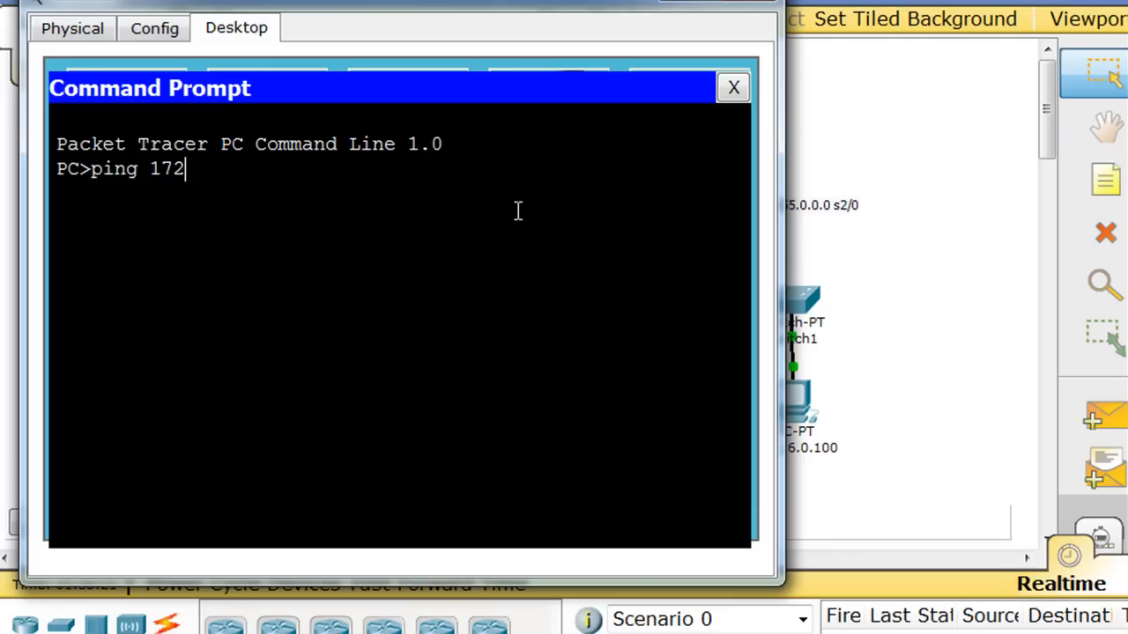